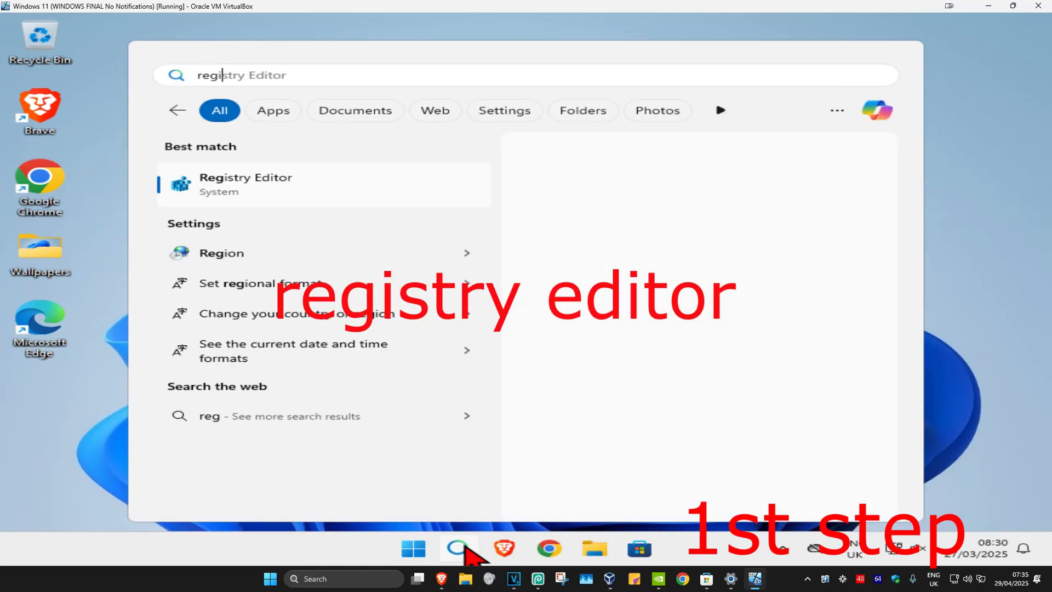
- Launch Registry Editor from the search results and approve the User Account Control prompt
{"action": "left_click", "coordinate": [245, 184]}
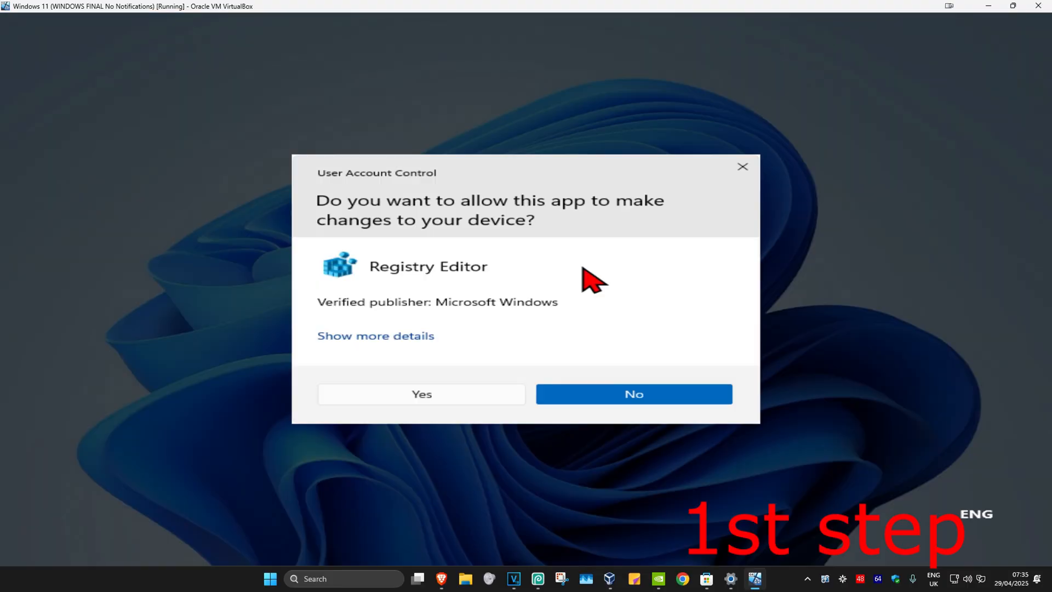
{"action": "left_click", "coordinate": [421, 393]}
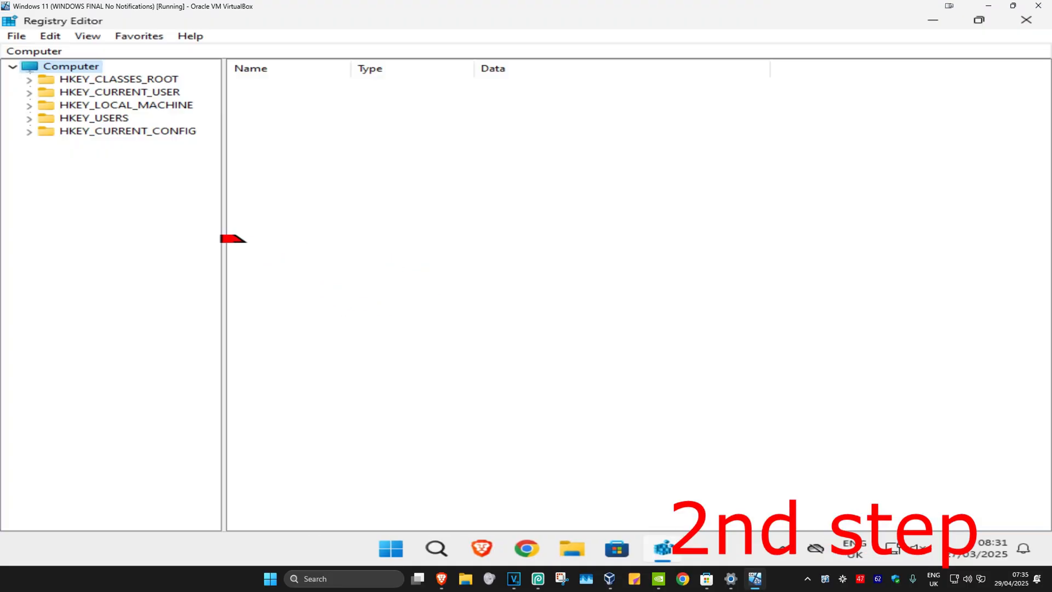
{"action": "mouse_move", "coordinate": [397, 296]}
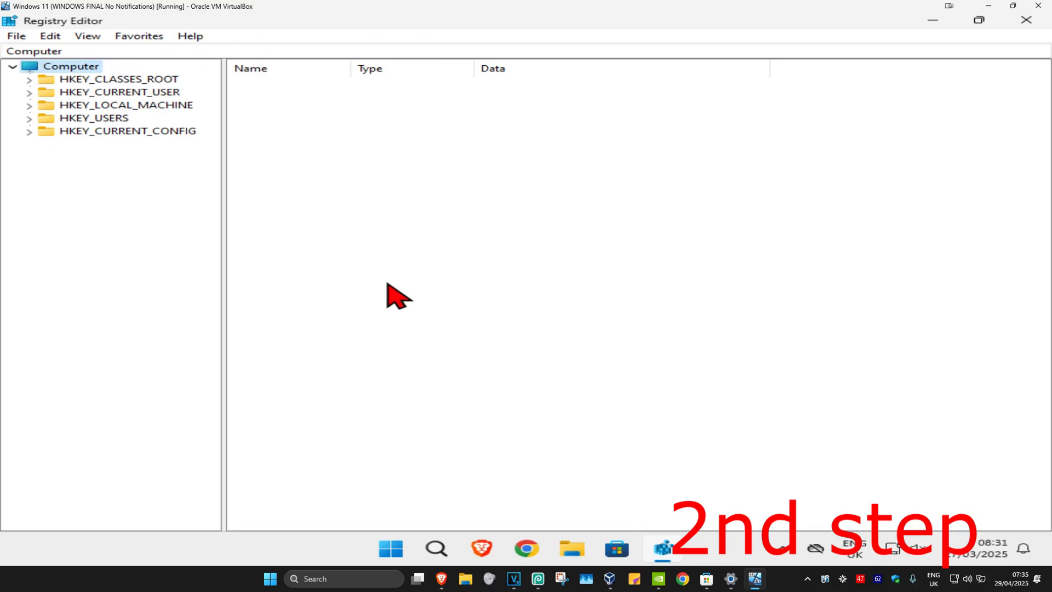
{"action": "mouse_move", "coordinate": [87, 128]}
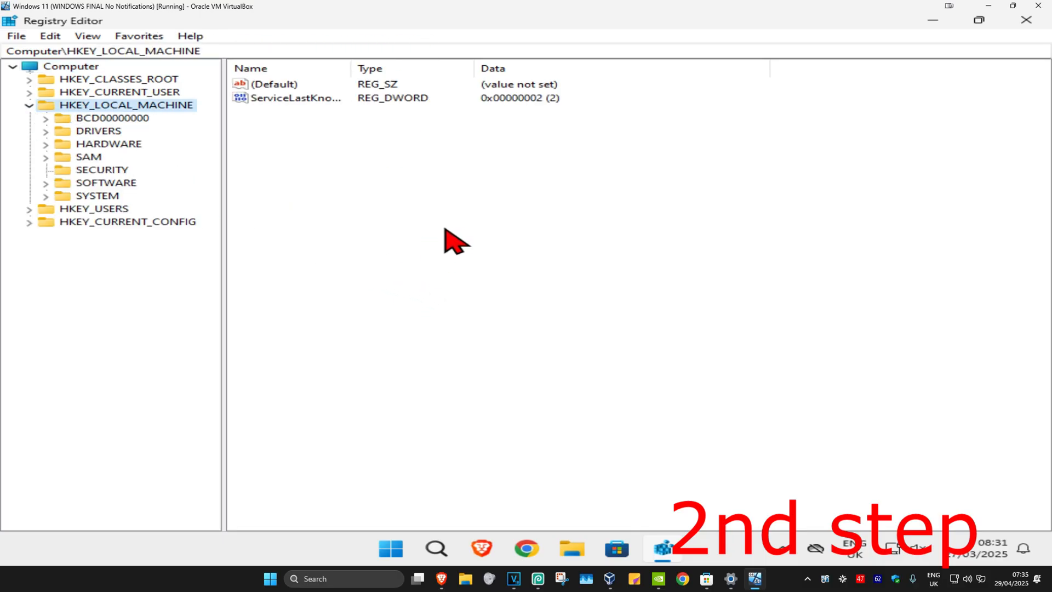
- Navigate to HKEY_LOCAL_MACHINE\SOFTWARE\Microsoft\Windows NT\CurrentVersion, widening the tree pane for readability
{"action": "left_click", "coordinate": [105, 183]}
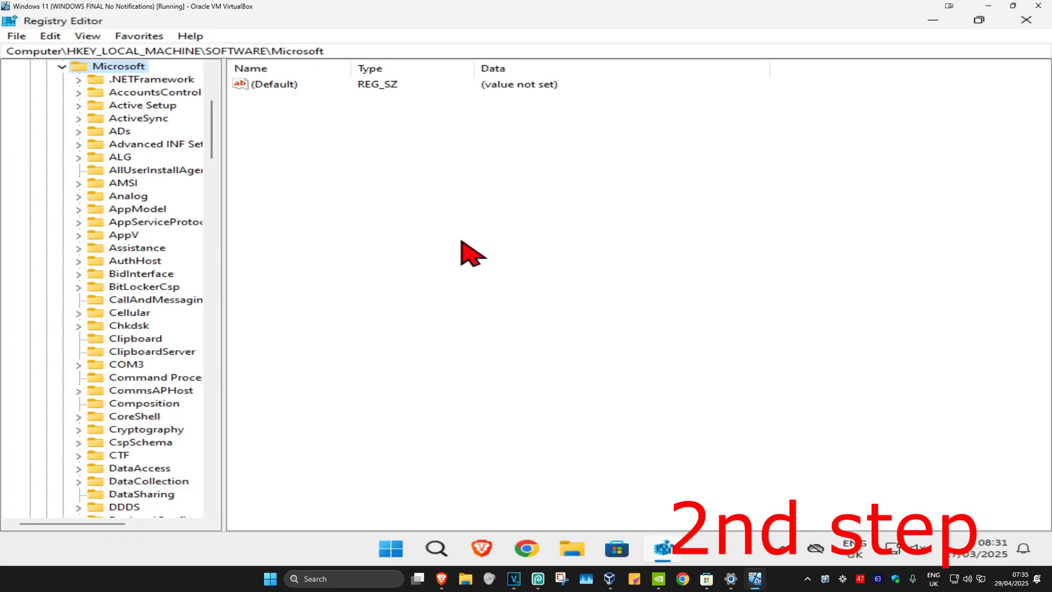
{"action": "mouse_move", "coordinate": [225, 216]}
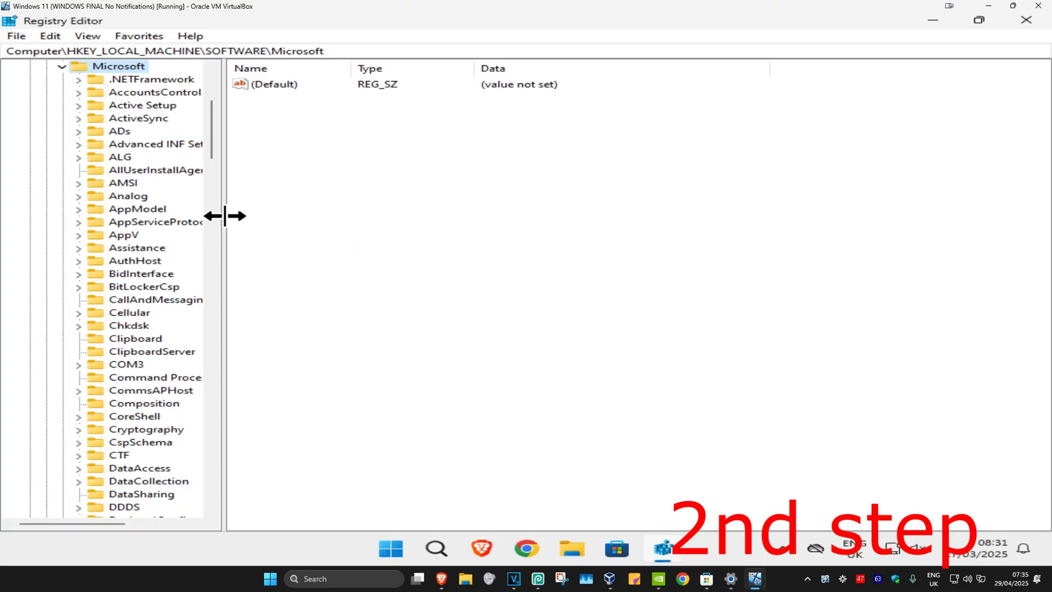
{"action": "left_click_drag", "start_coordinate": [225, 216], "coordinate": [289, 215]}
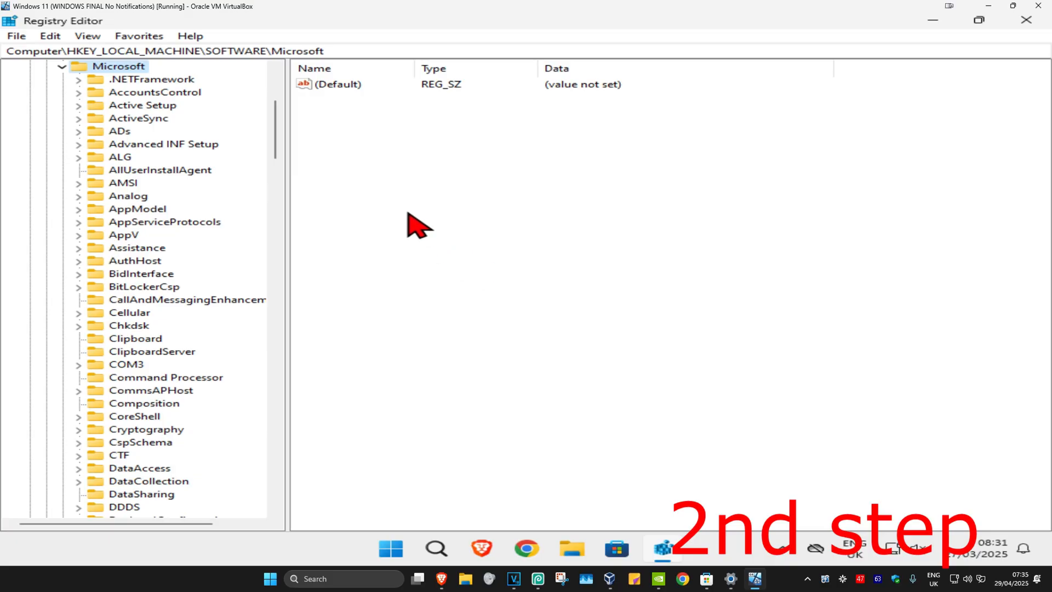
{"action": "scroll", "scroll_direction": "down", "scroll_amount": 3}
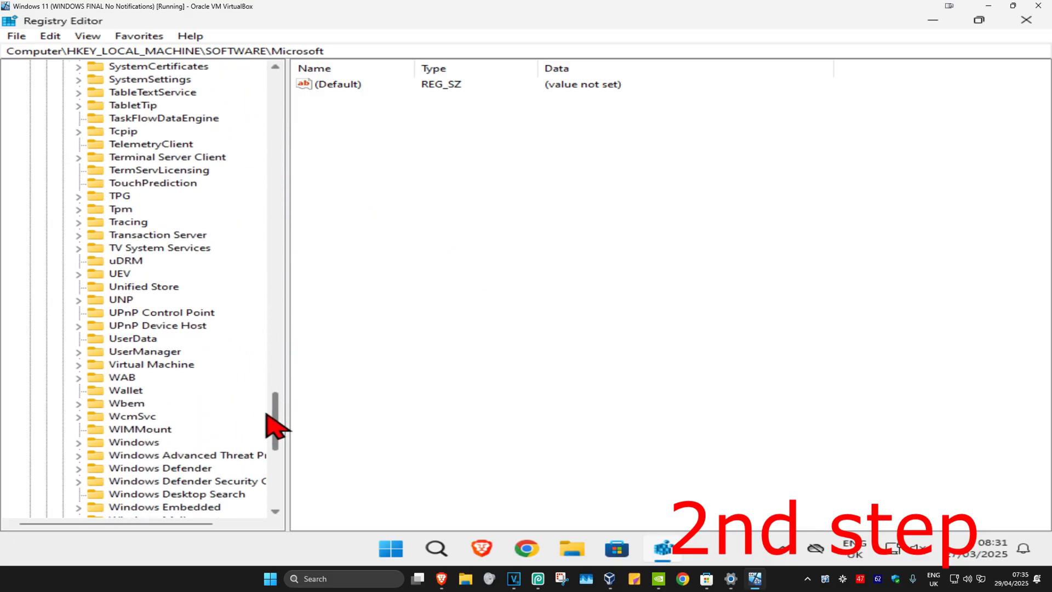
{"action": "scroll", "scroll_direction": "down", "scroll_amount": 3}
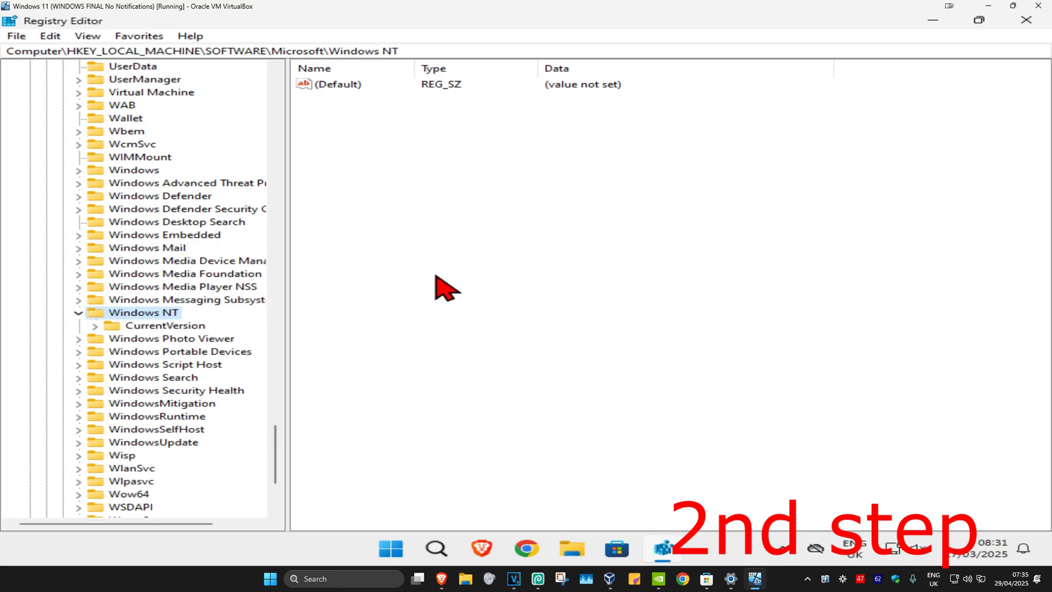
{"action": "left_click", "coordinate": [165, 326]}
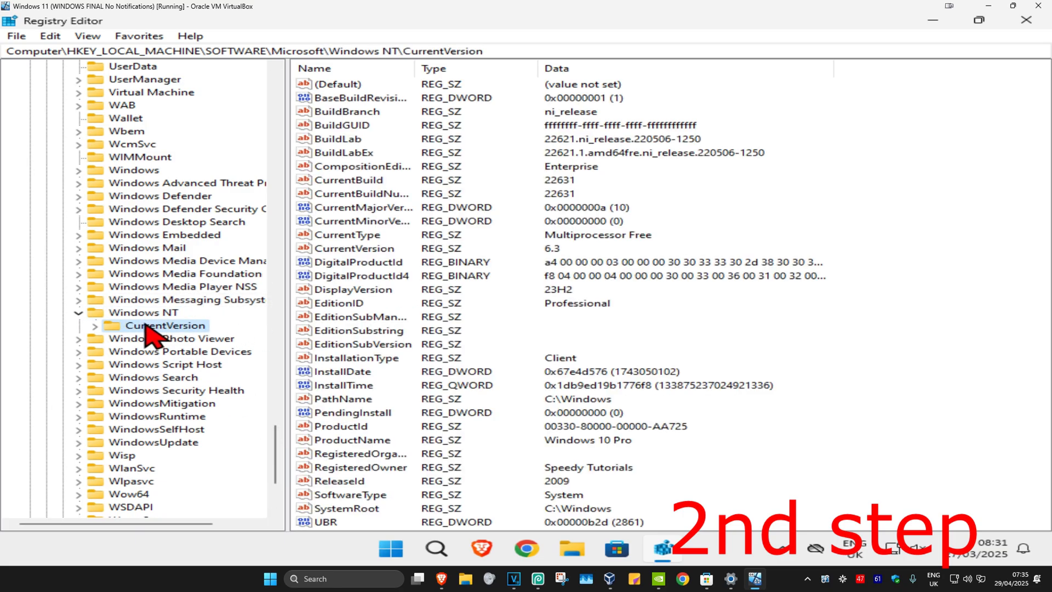
- Expand CurrentVersion and select its SoftwareProtectionPlatform subkey
{"action": "left_click", "coordinate": [94, 325]}
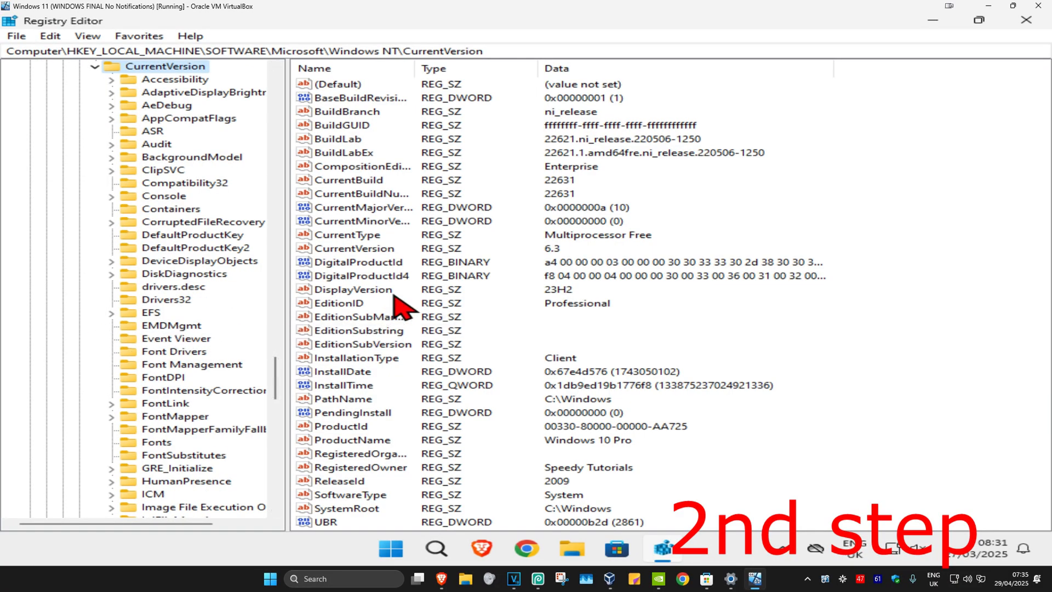
{"action": "mouse_move", "coordinate": [292, 356]}
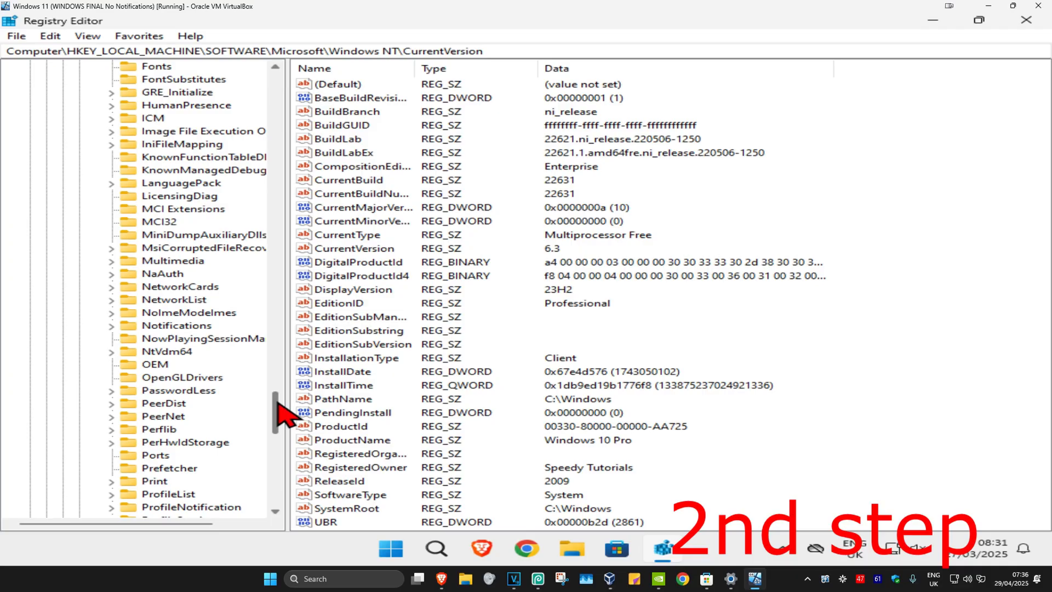
{"action": "scroll", "scroll_direction": "down", "scroll_amount": 3}
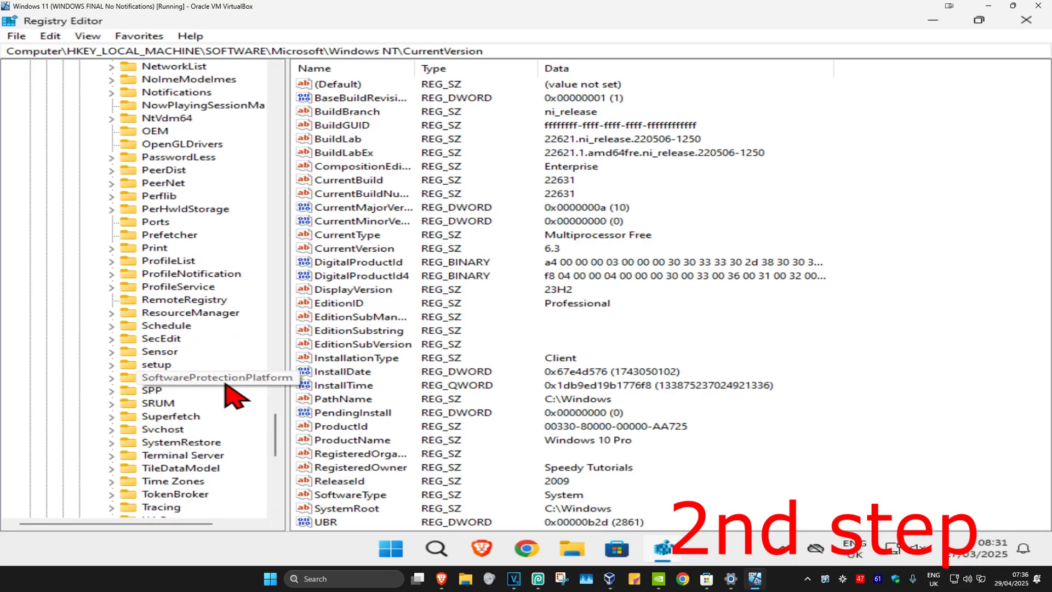
{"action": "mouse_move", "coordinate": [188, 392]}
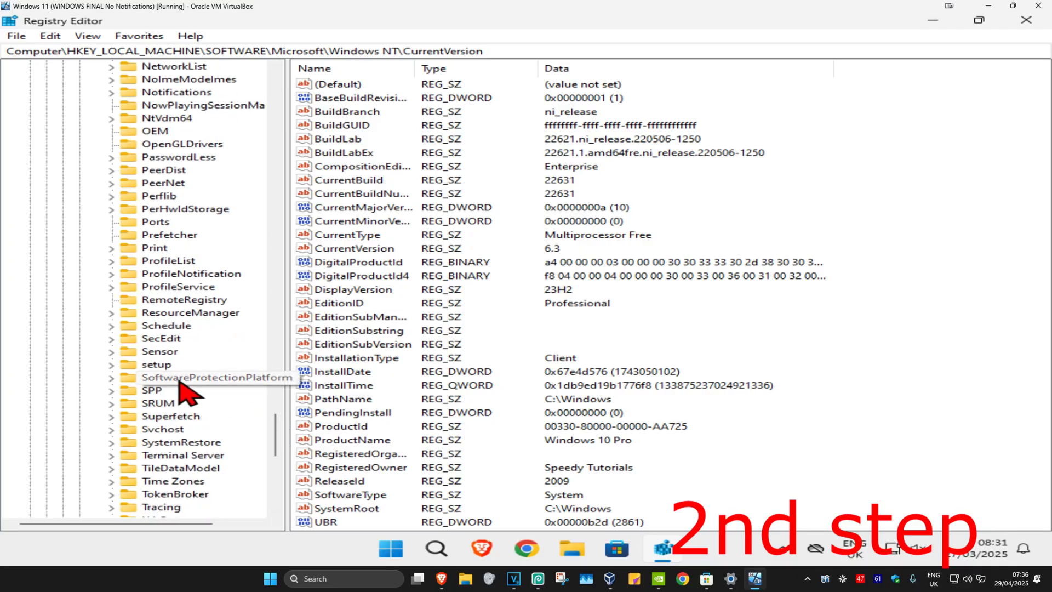
{"action": "left_click", "coordinate": [215, 377]}
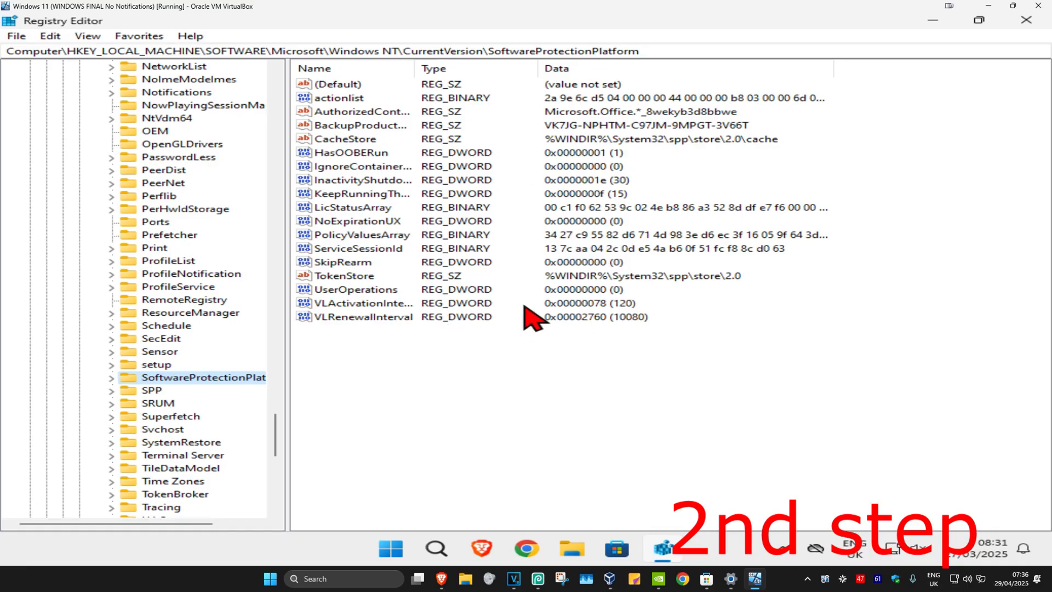
{"action": "mouse_move", "coordinate": [262, 235]}
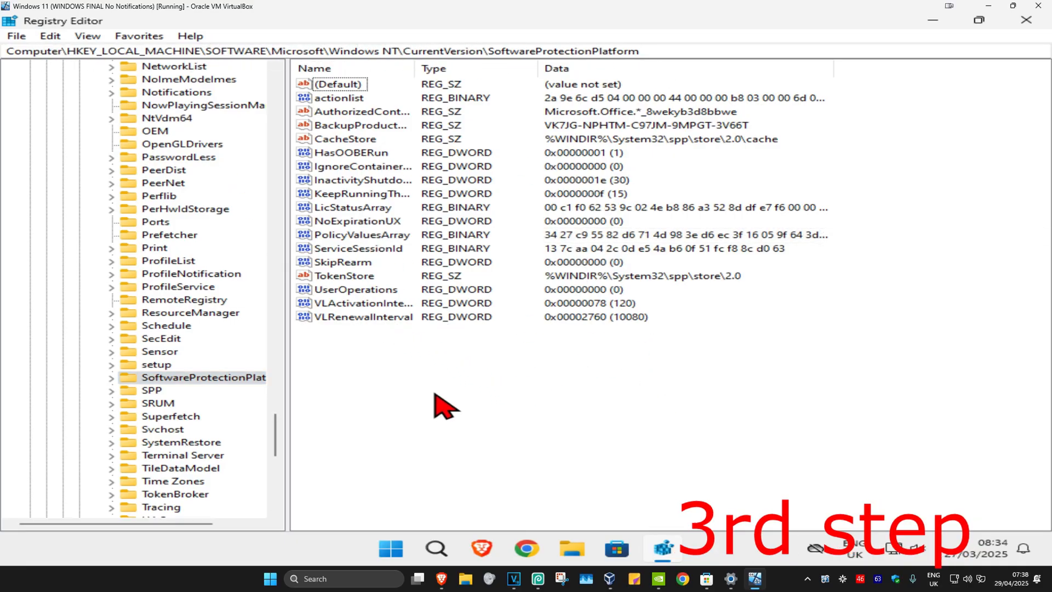
{"action": "mouse_move", "coordinate": [346, 275]}
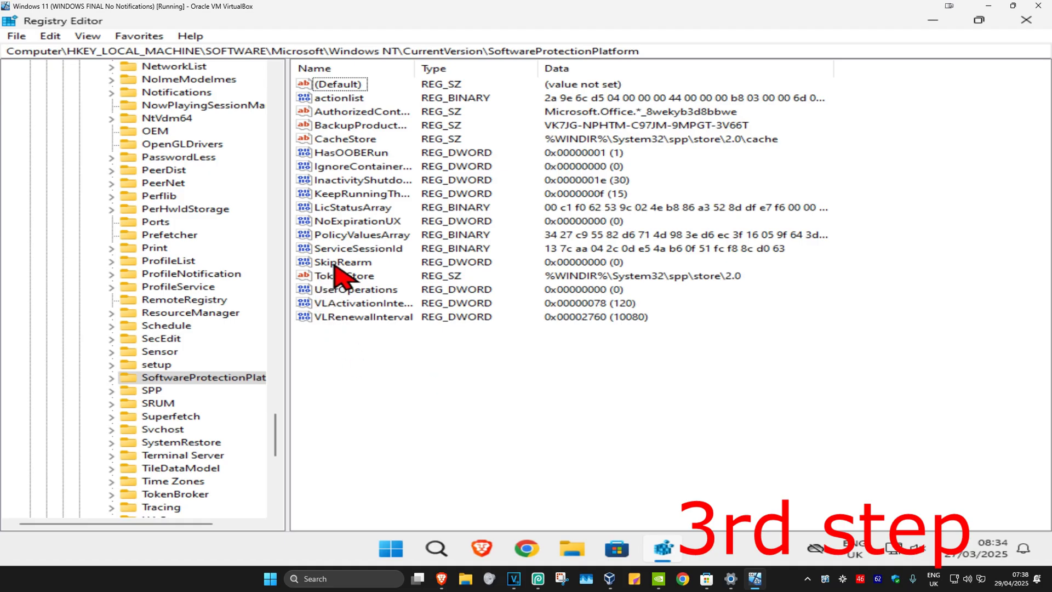
- Change SkipRearm's value data to 1, save it, and restart Windows
{"action": "left_click", "coordinate": [341, 262]}
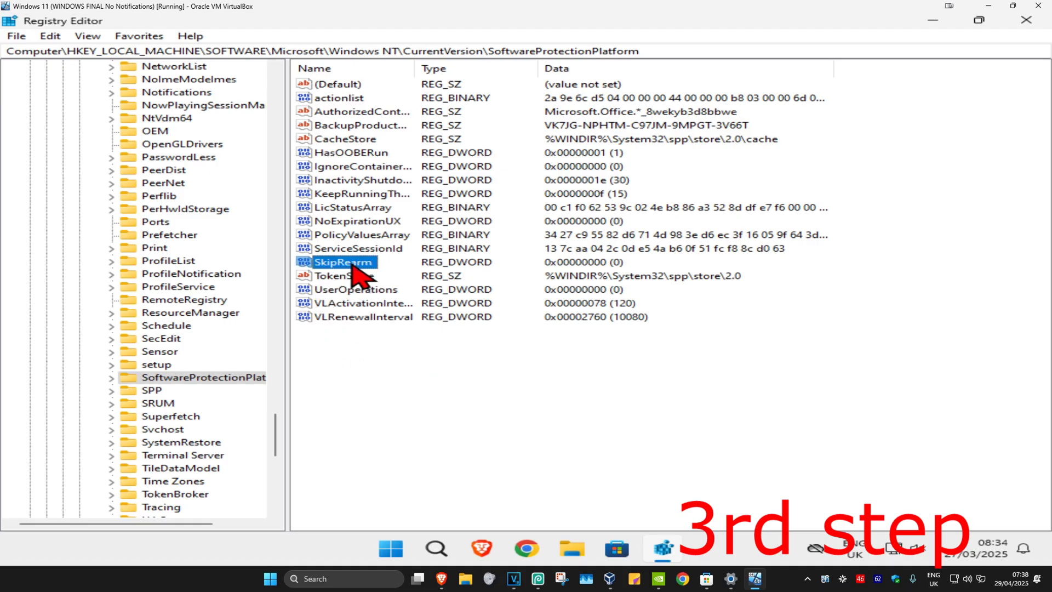
{"action": "double_click", "coordinate": [342, 262]}
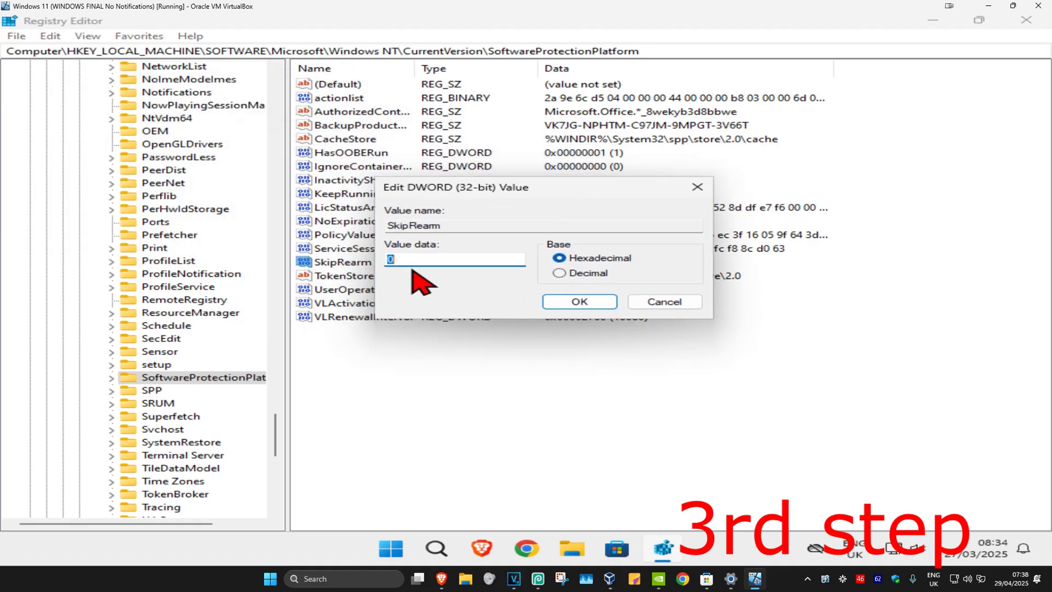
{"action": "type", "text": "1"}
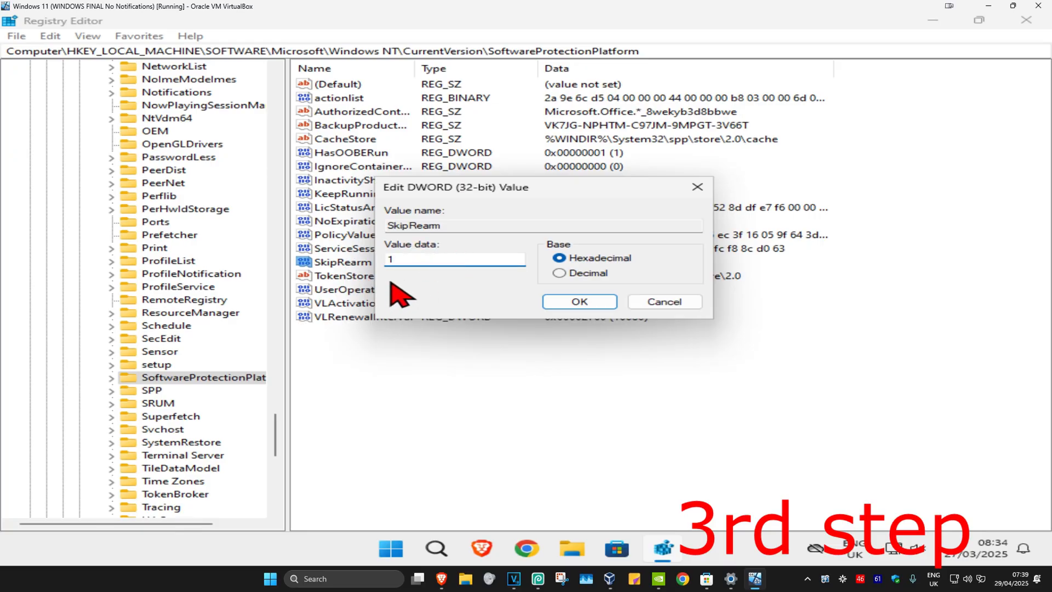
{"action": "mouse_move", "coordinate": [593, 221]}
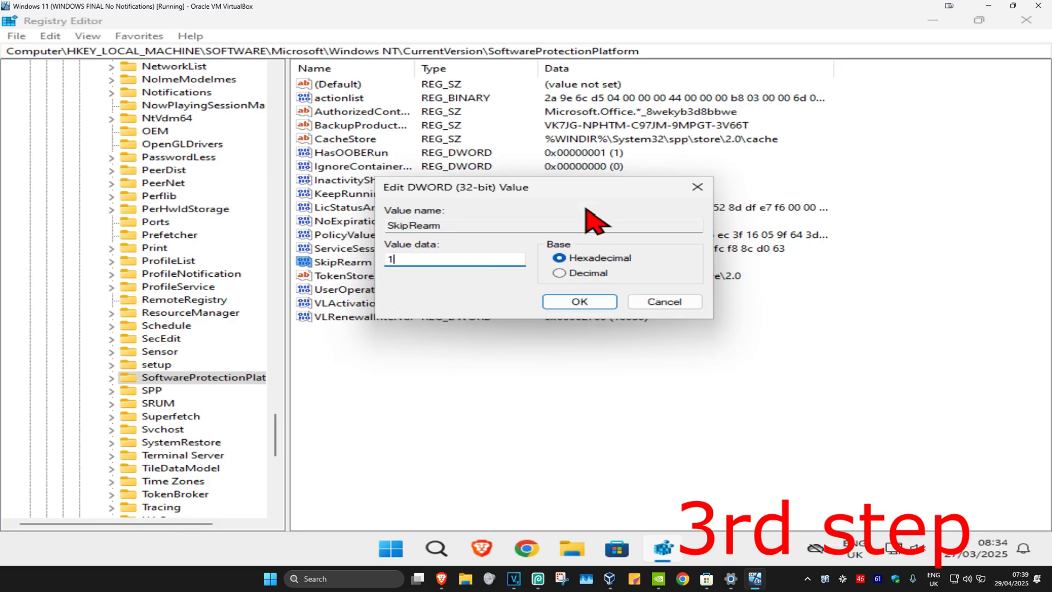
{"action": "left_click", "coordinate": [577, 302]}
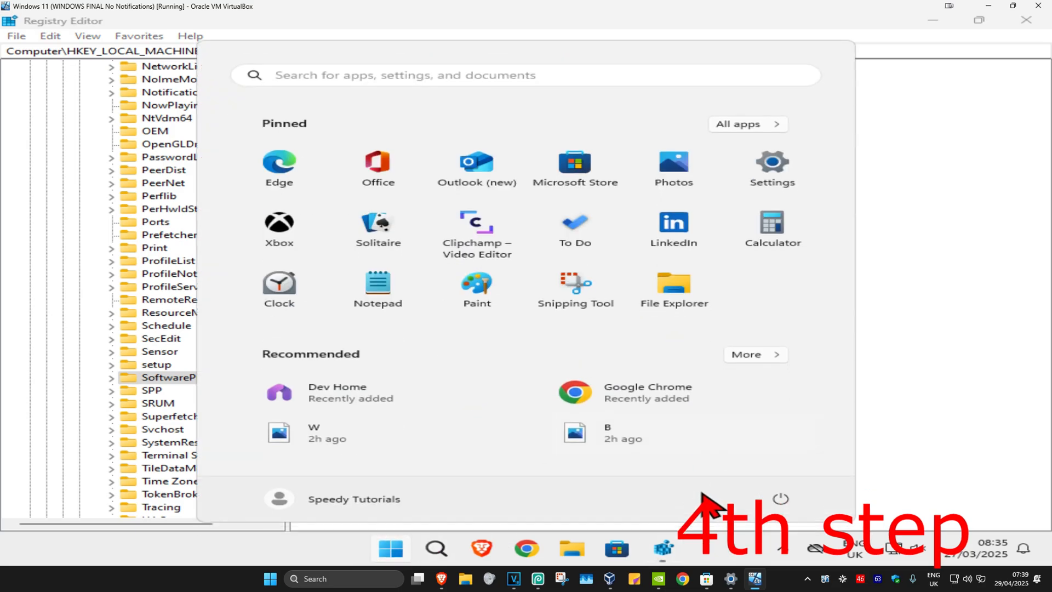
{"action": "left_click", "coordinate": [780, 498]}
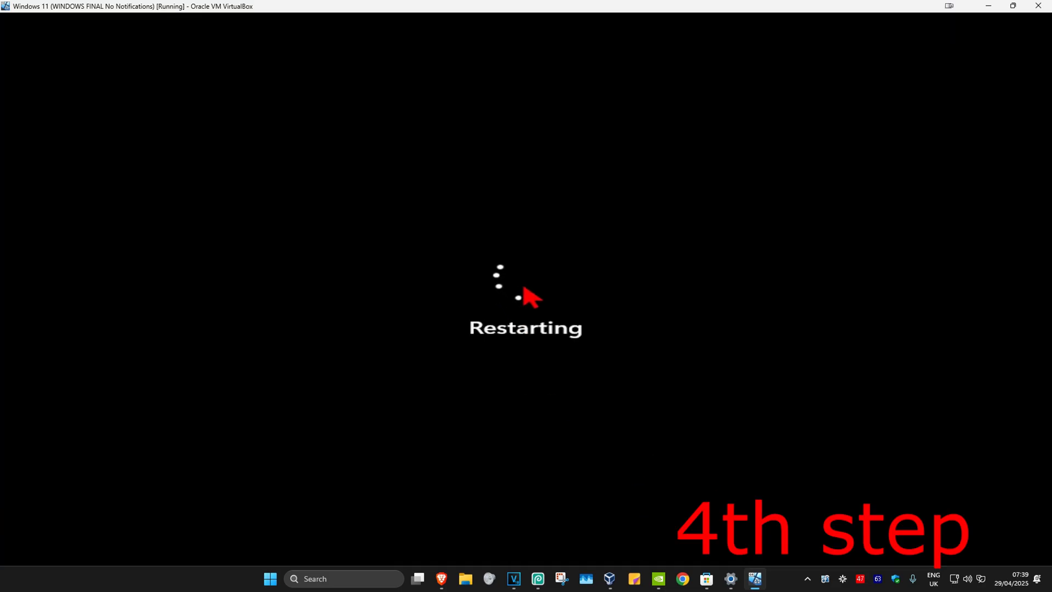